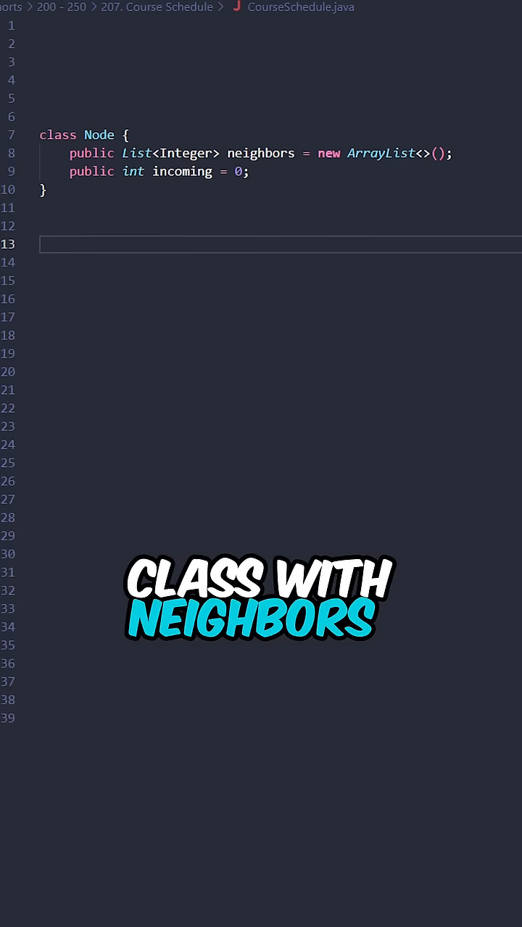
text(boolean canFinish(int n, int[][] prerequisites) {)
click(280, 262)
text(Queue<Node> queue = new LinkedList<>();)
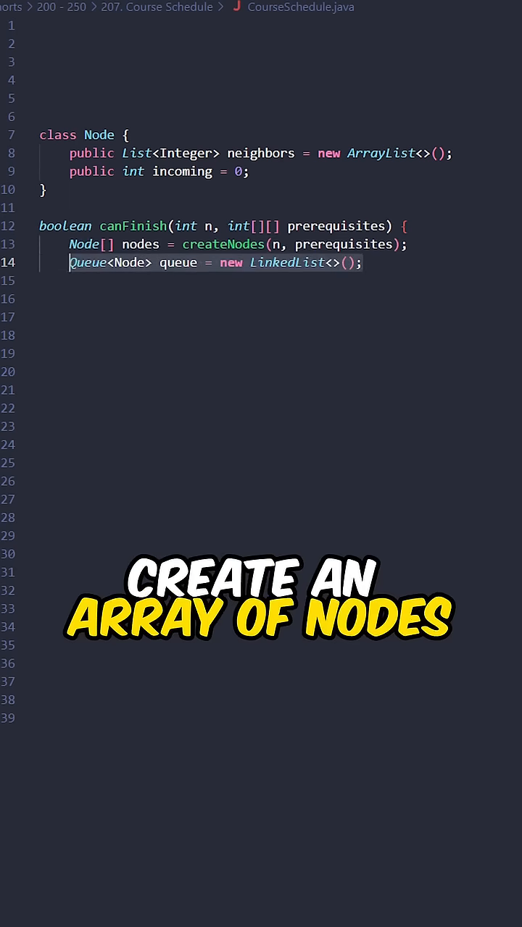
text(for (Node node: nodes) {)
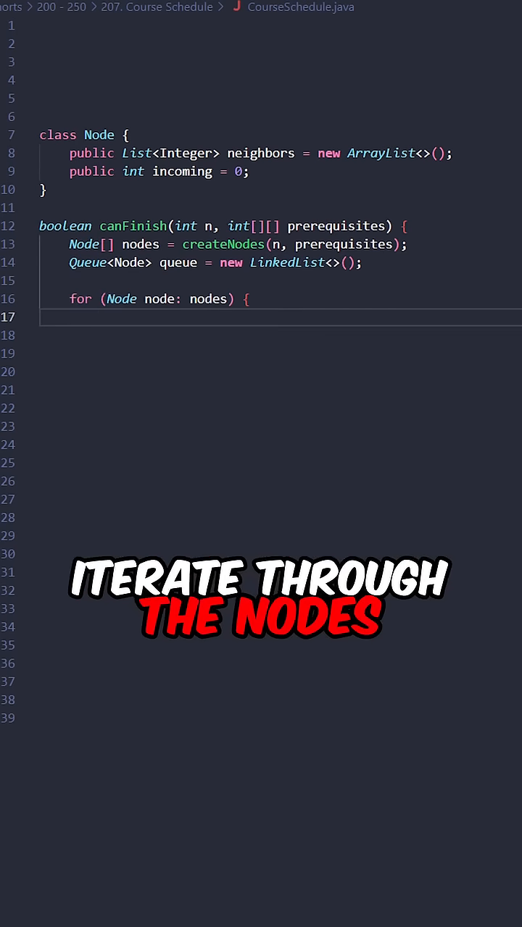
text(if (node.incoming == 0) queue.add(node);)
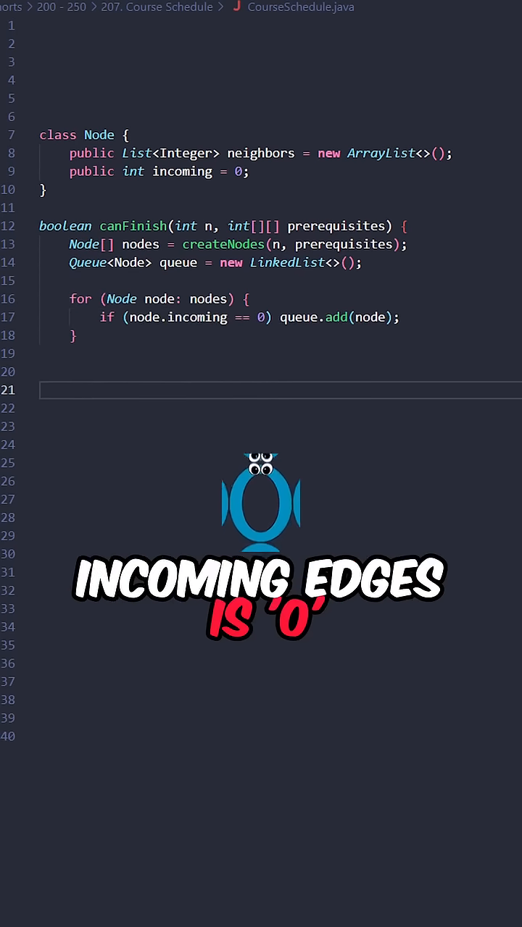
text(while (!queue.isEmpty()) {)
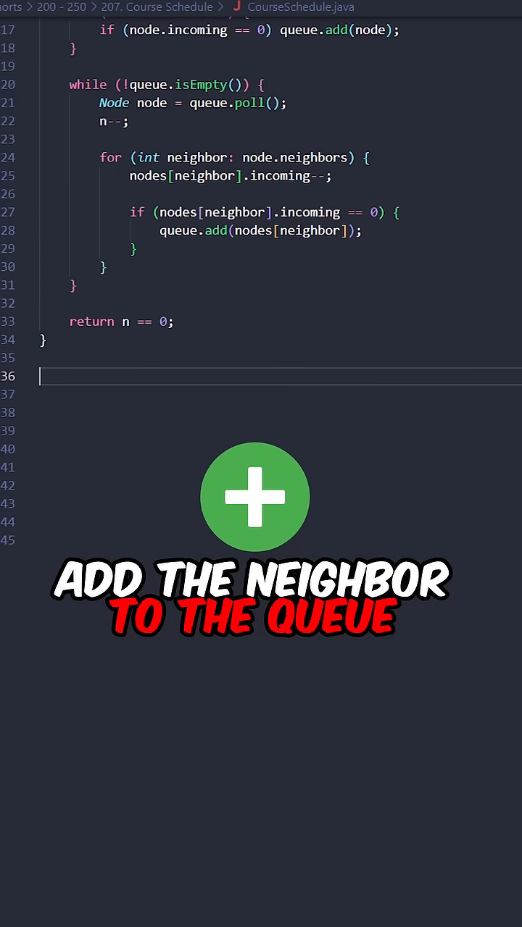
text(Node[] createNodes(int n, int[][] prerequisites) {)
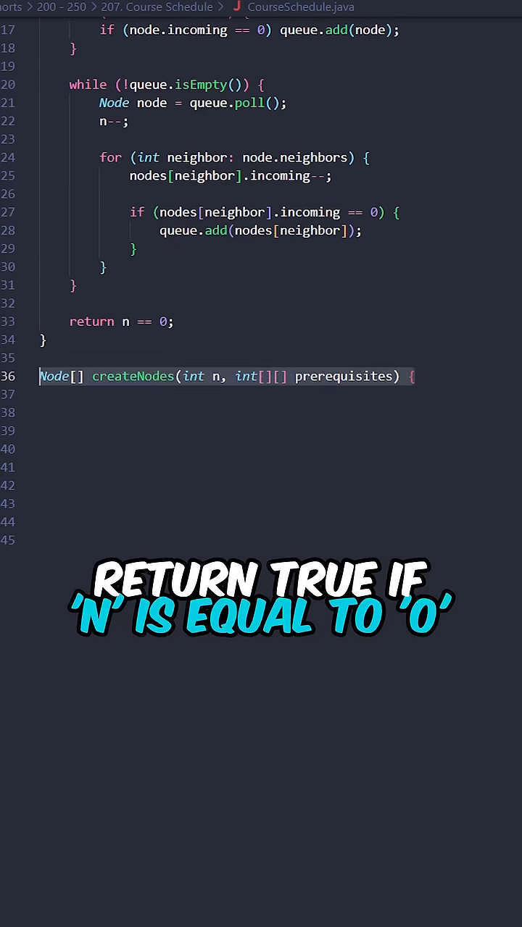
text(Node[] nodes = new Node[n];)
click(280, 539)
text(nodes[p[0]].incoming++;)
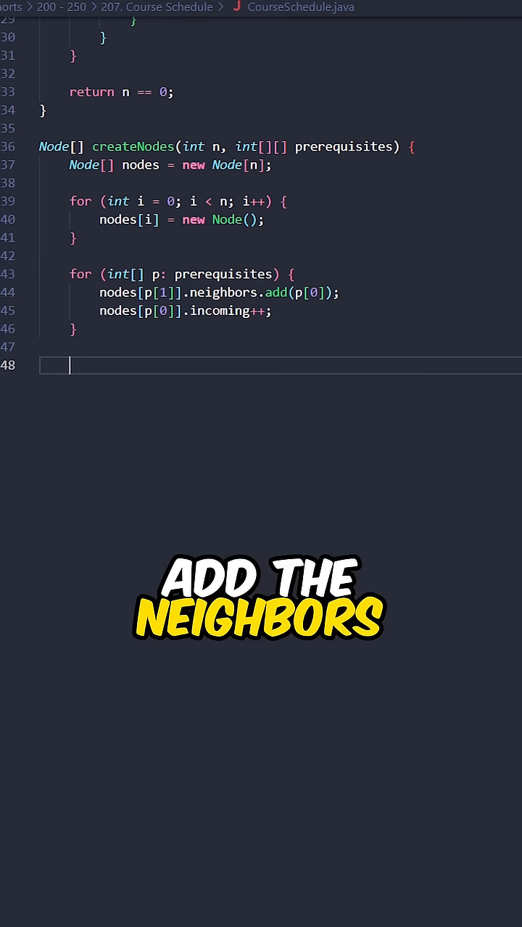
text(return nodes;)
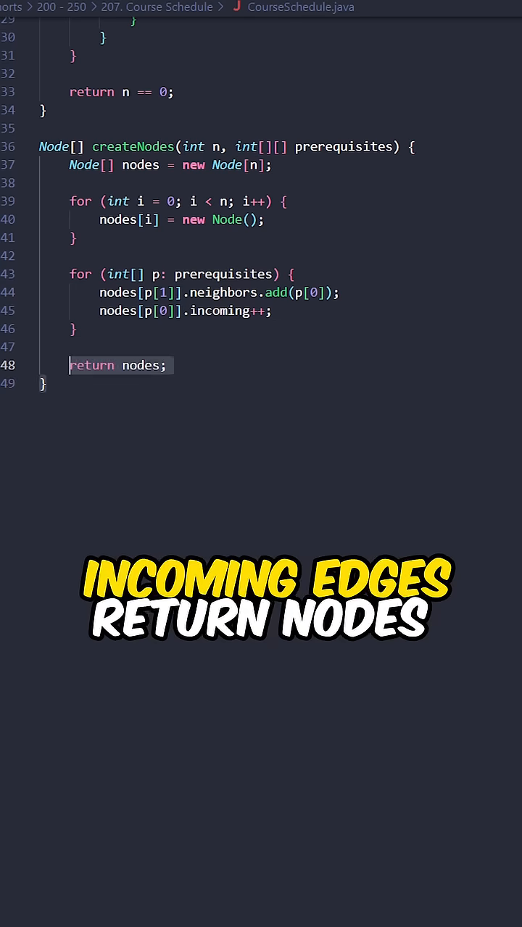